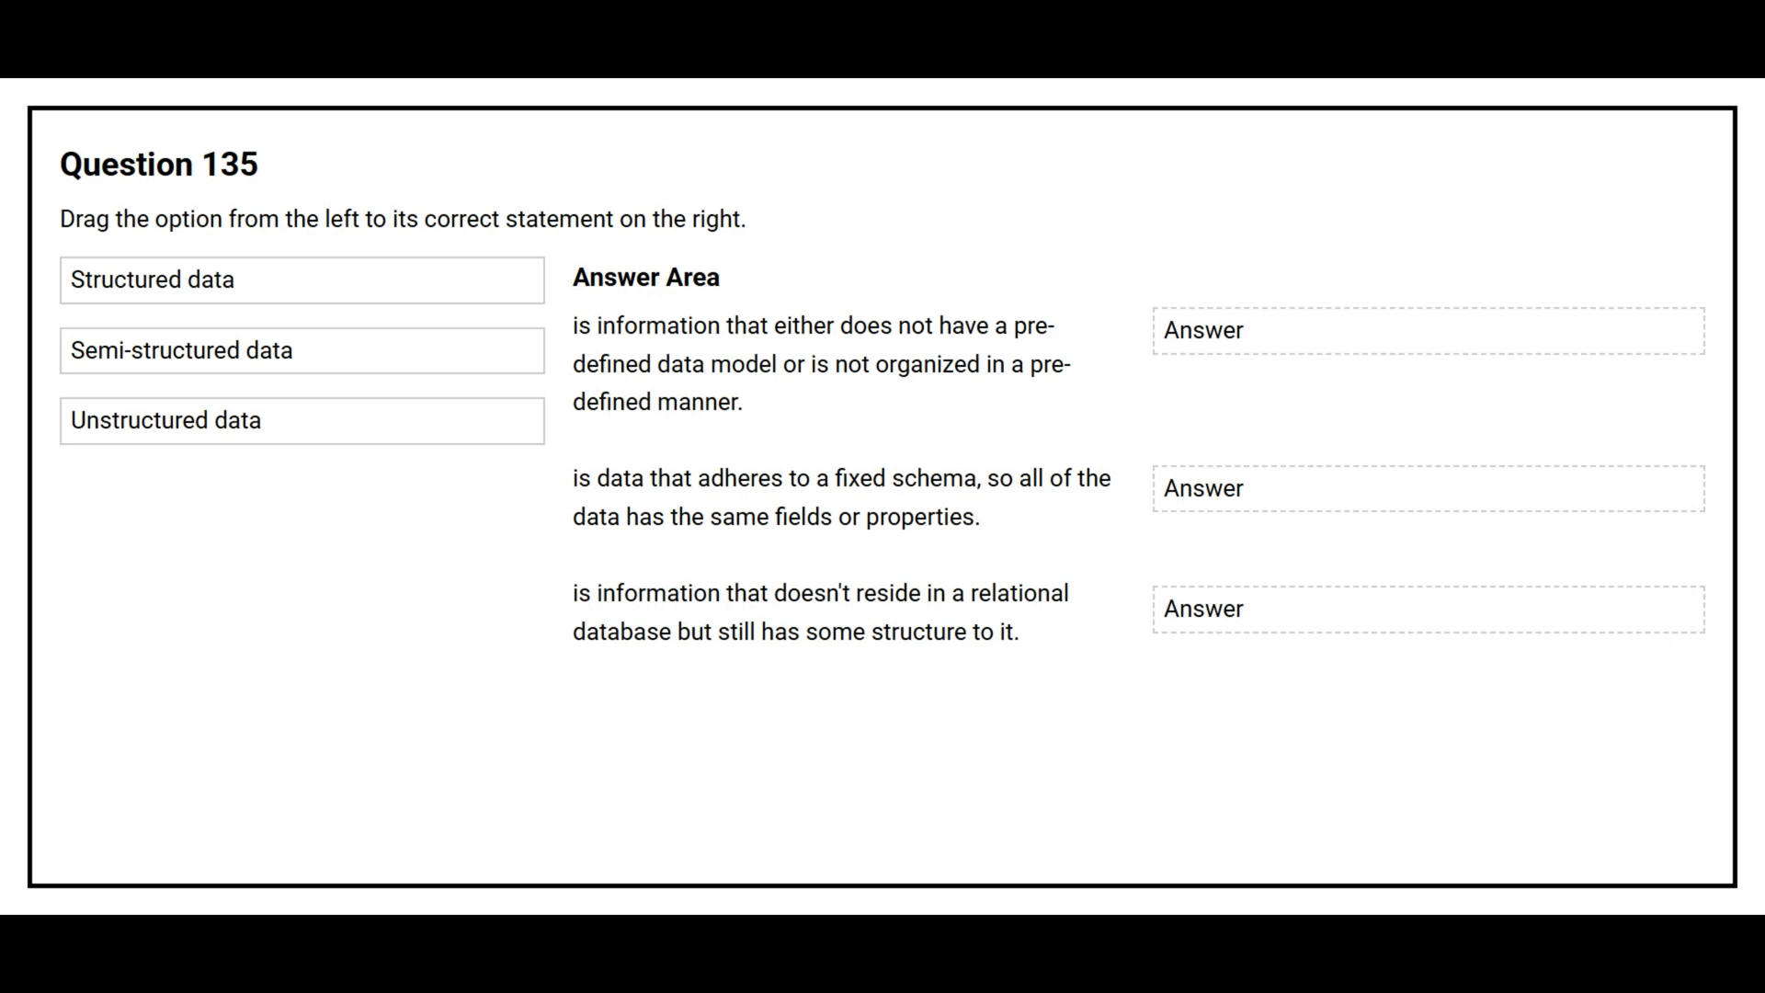
# Match Unstructured to unorganized data, Structured to fixed schema, and Semi-structured to the remaining definition.
pyautogui.moveTo(166, 420); pyautogui.dragTo(1423, 329)
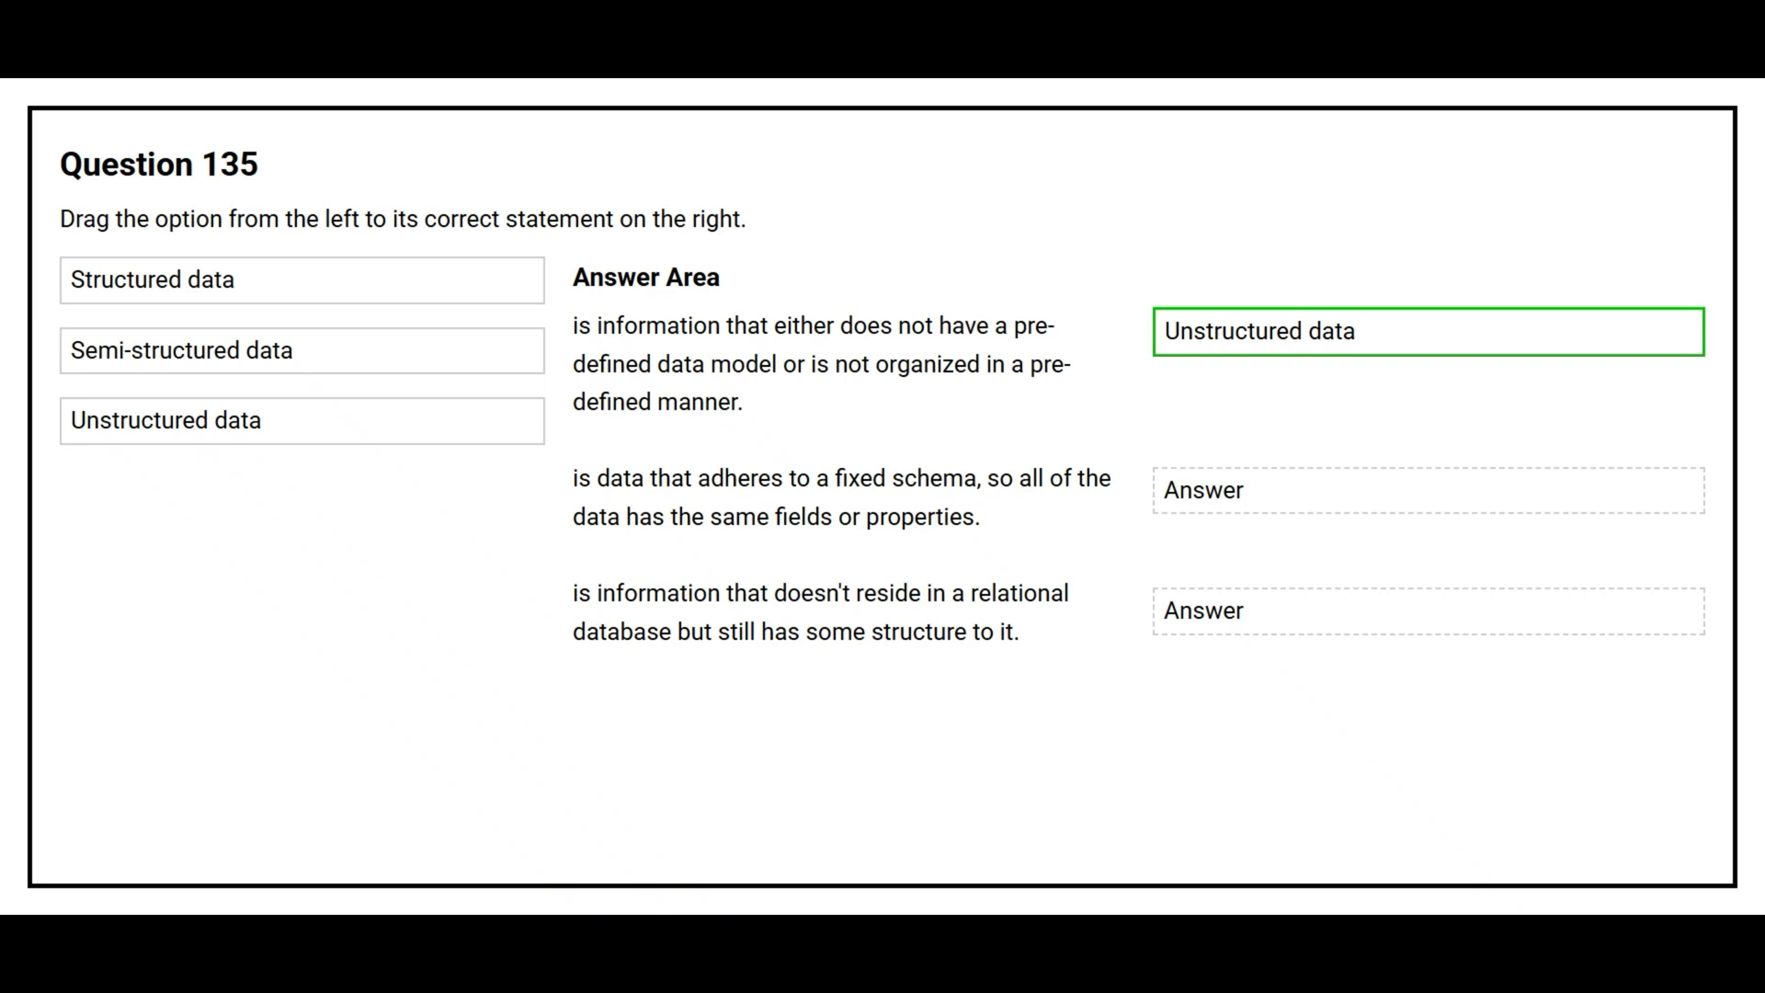
pyautogui.moveTo(153, 279); pyautogui.dragTo(1425, 489)
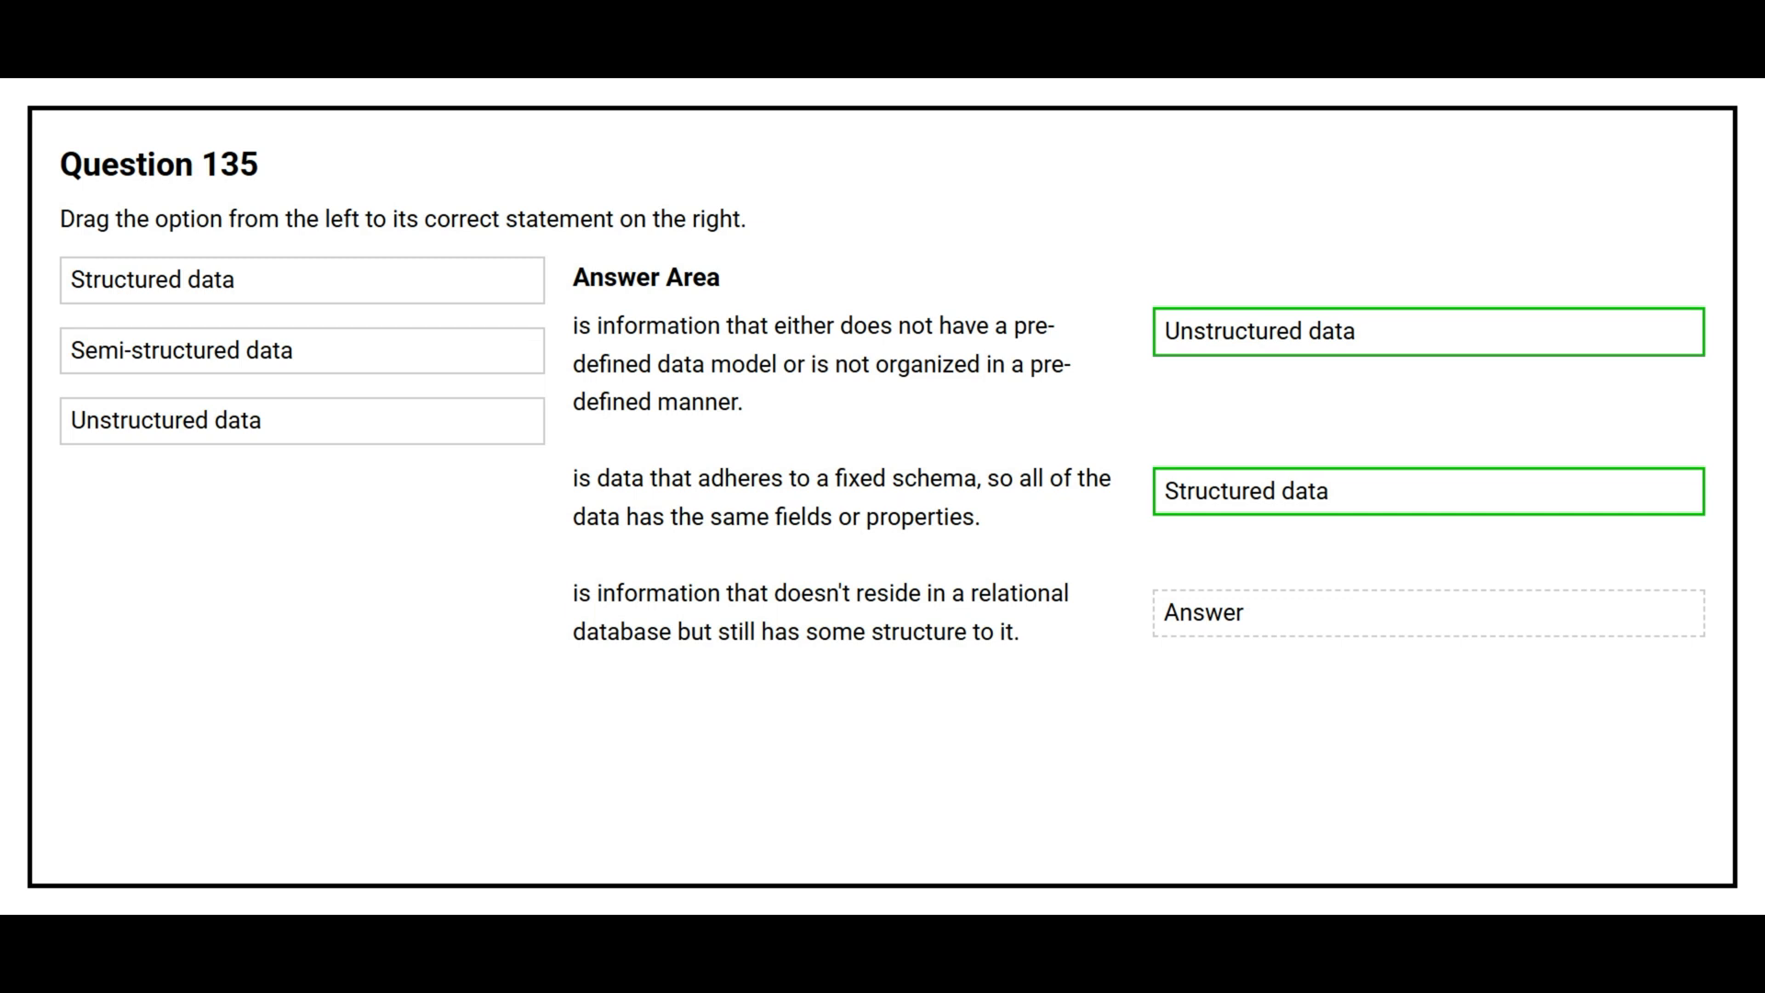
pyautogui.moveTo(180, 349); pyautogui.dragTo(1427, 614)
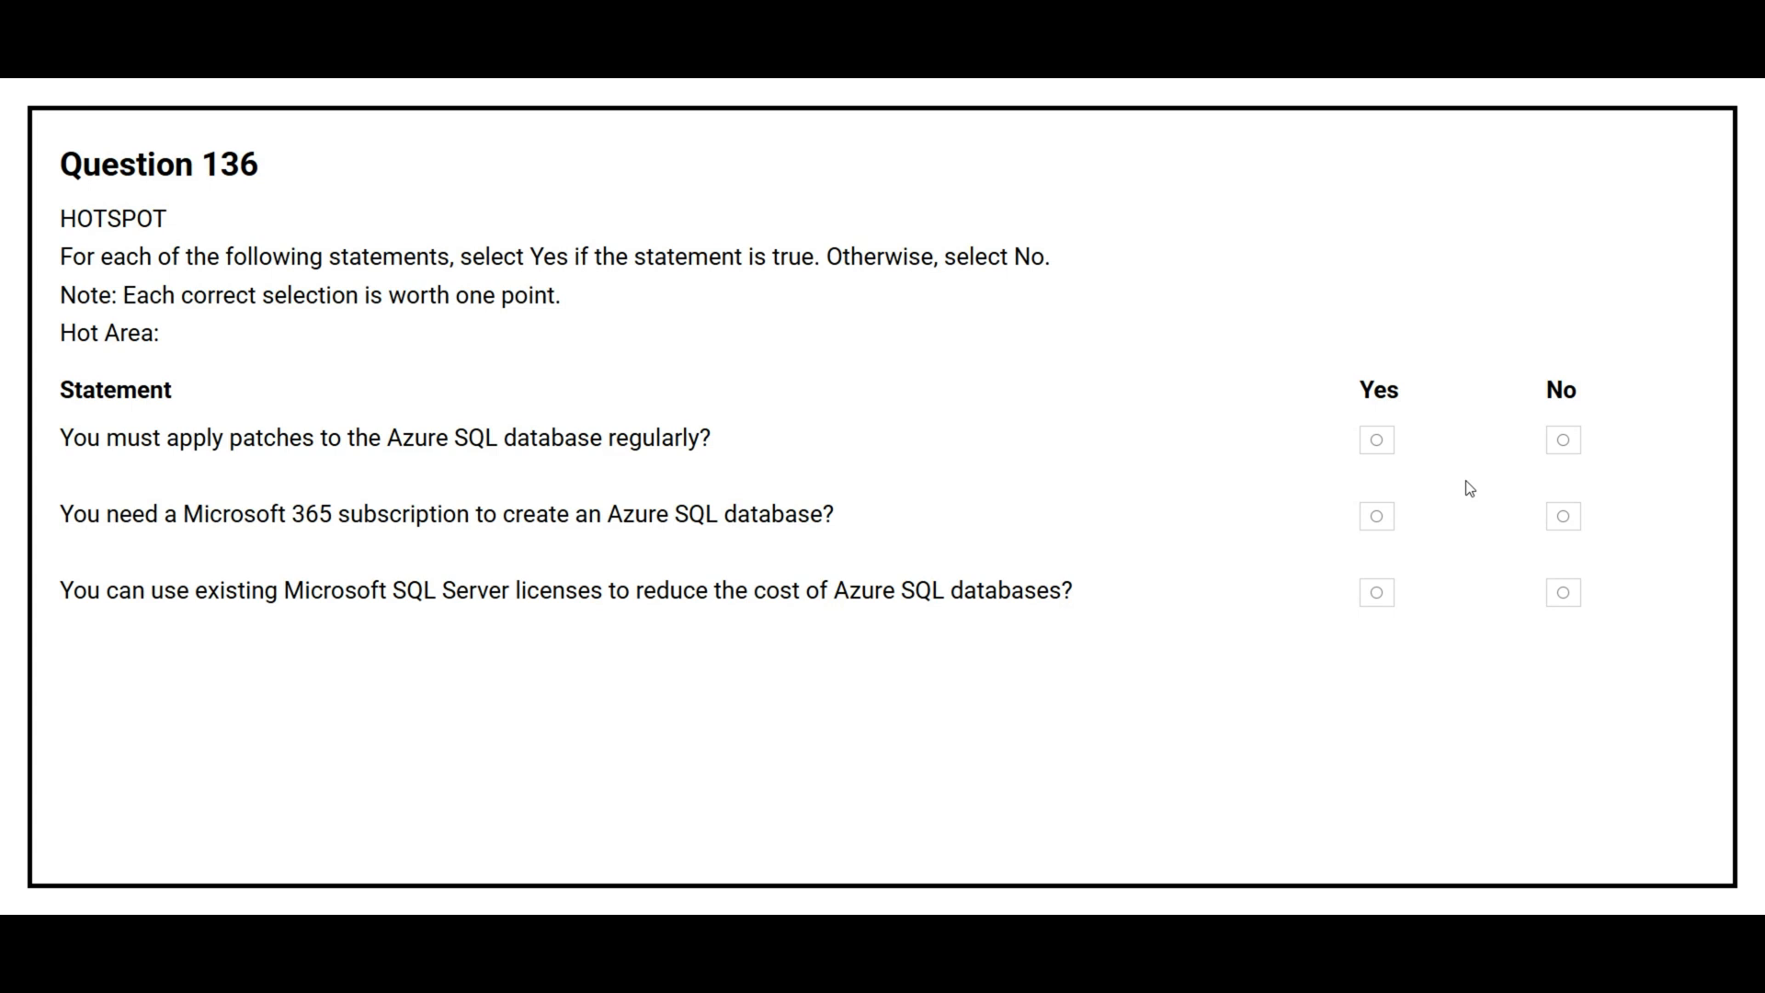
pyautogui.moveTo(1467, 489)
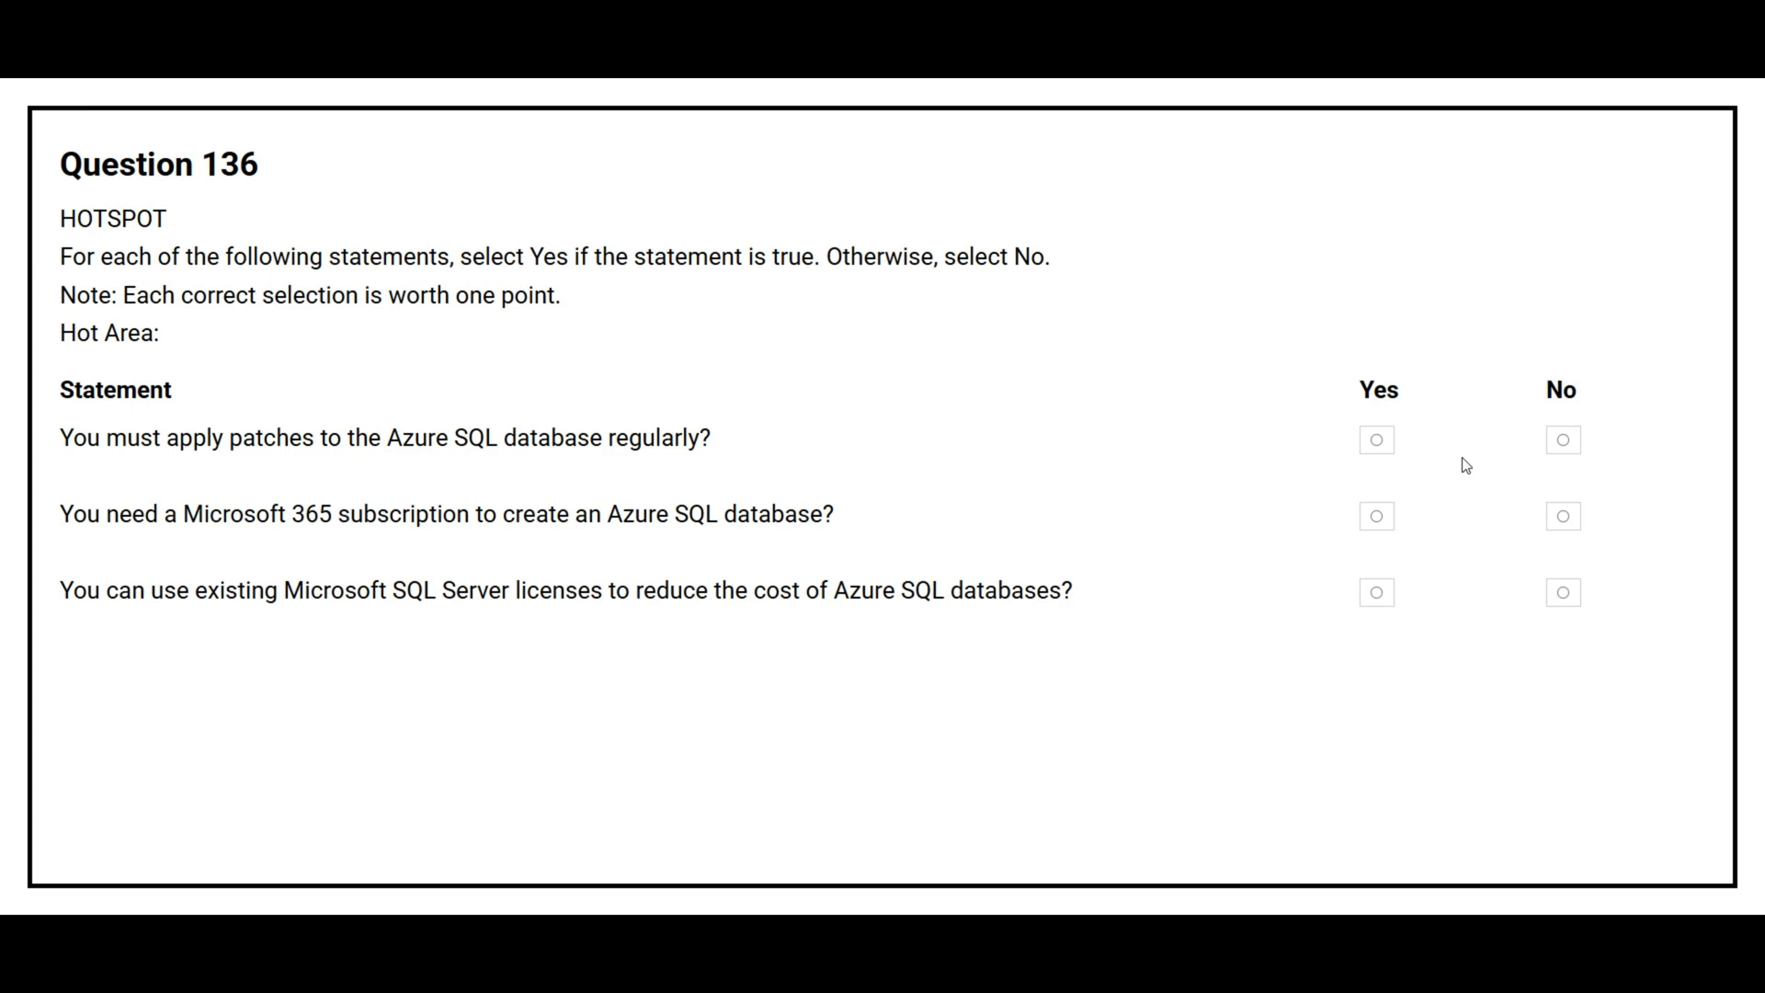
# Answer No to the patching and Microsoft 365 statements and answer the SQL license reuse statement.
pyautogui.click(1563, 439)
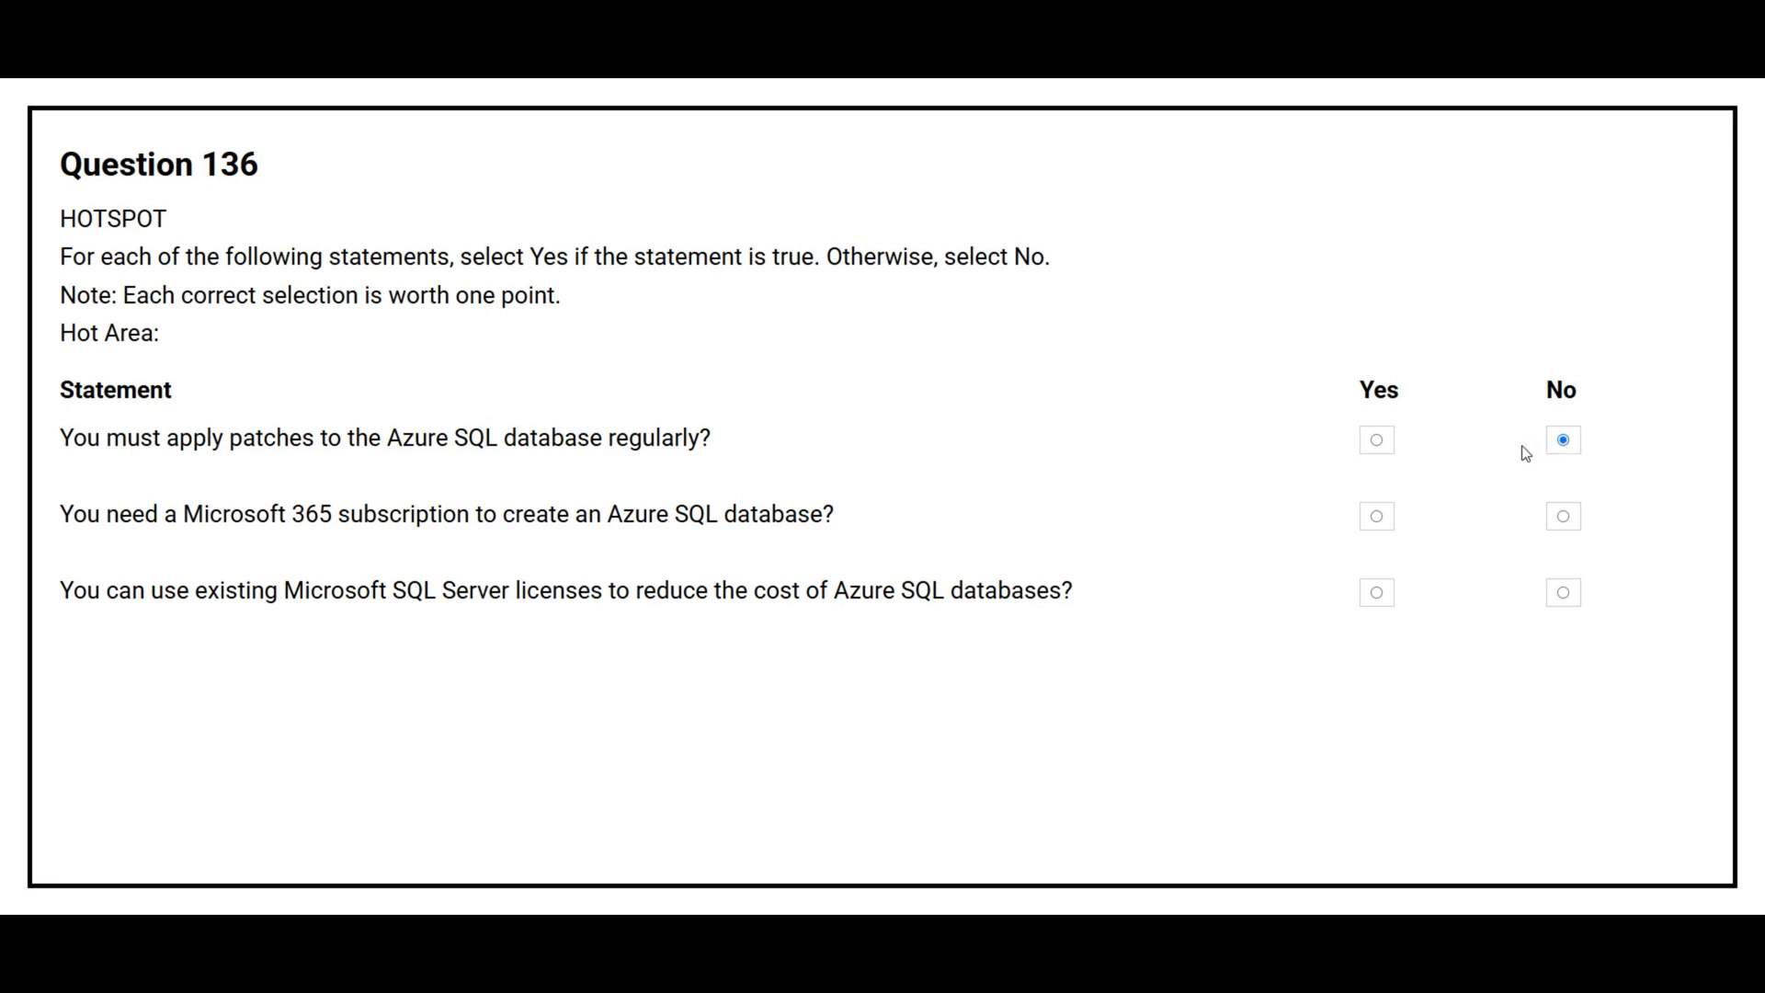
pyautogui.moveTo(1504, 452)
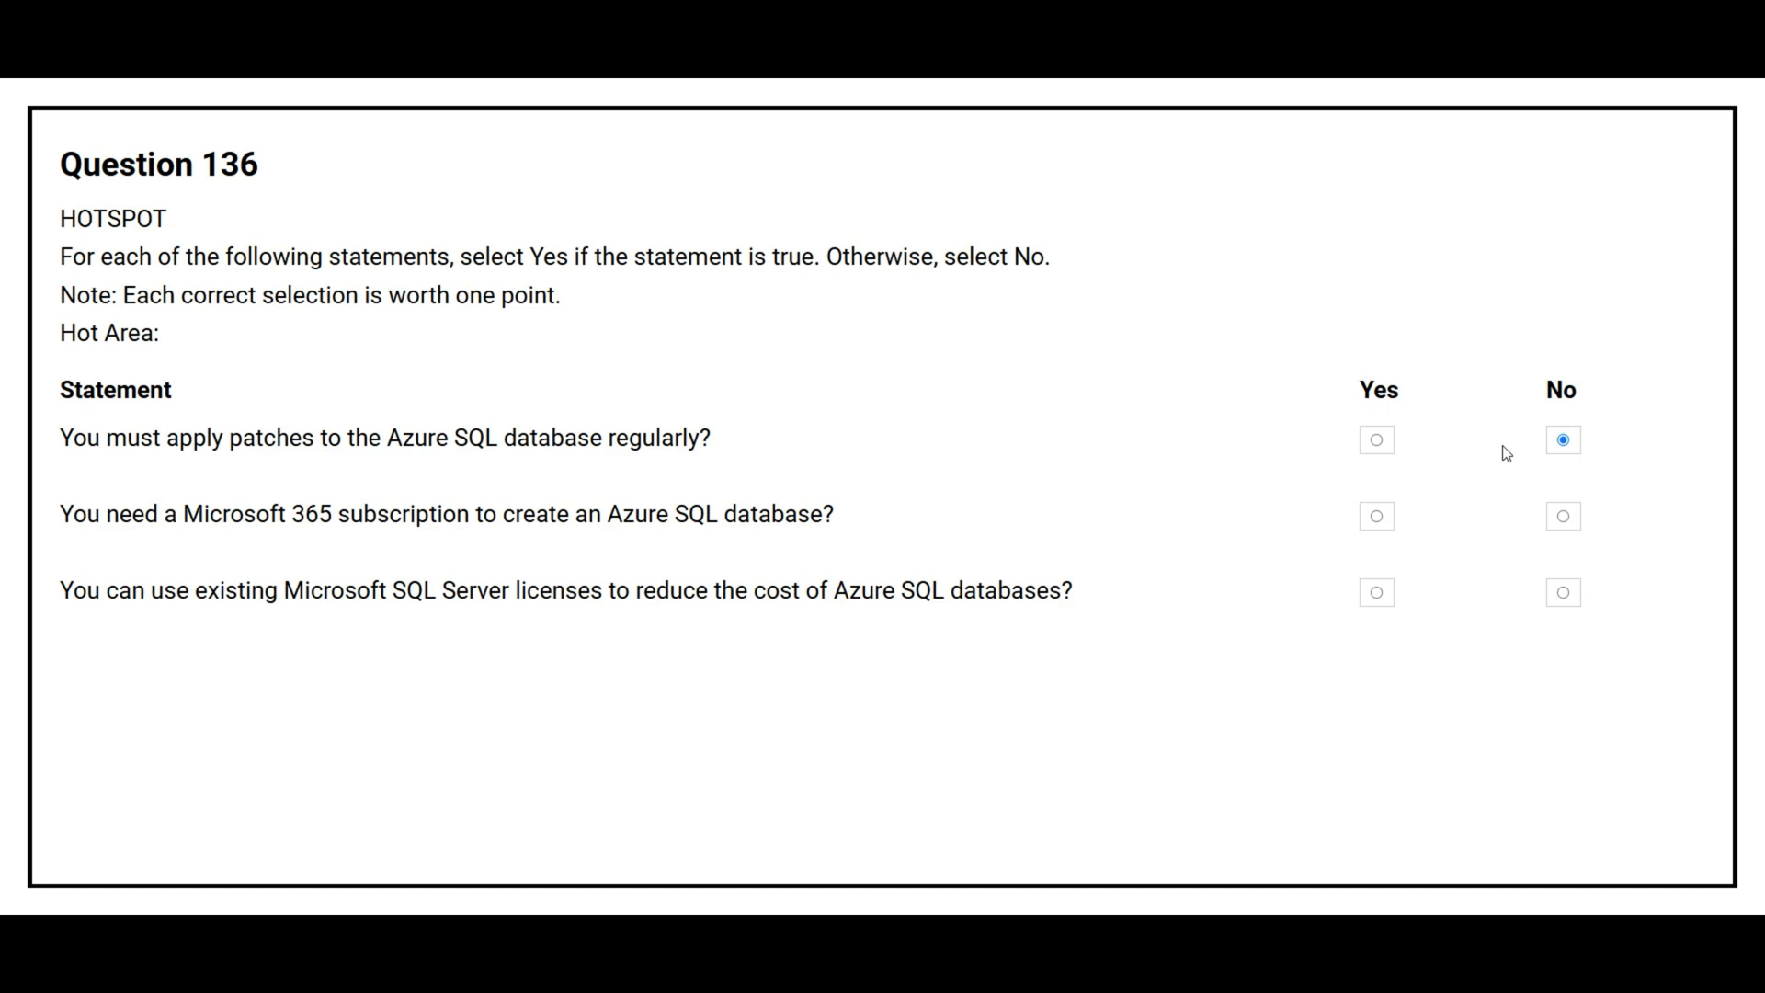
pyautogui.click(1562, 515)
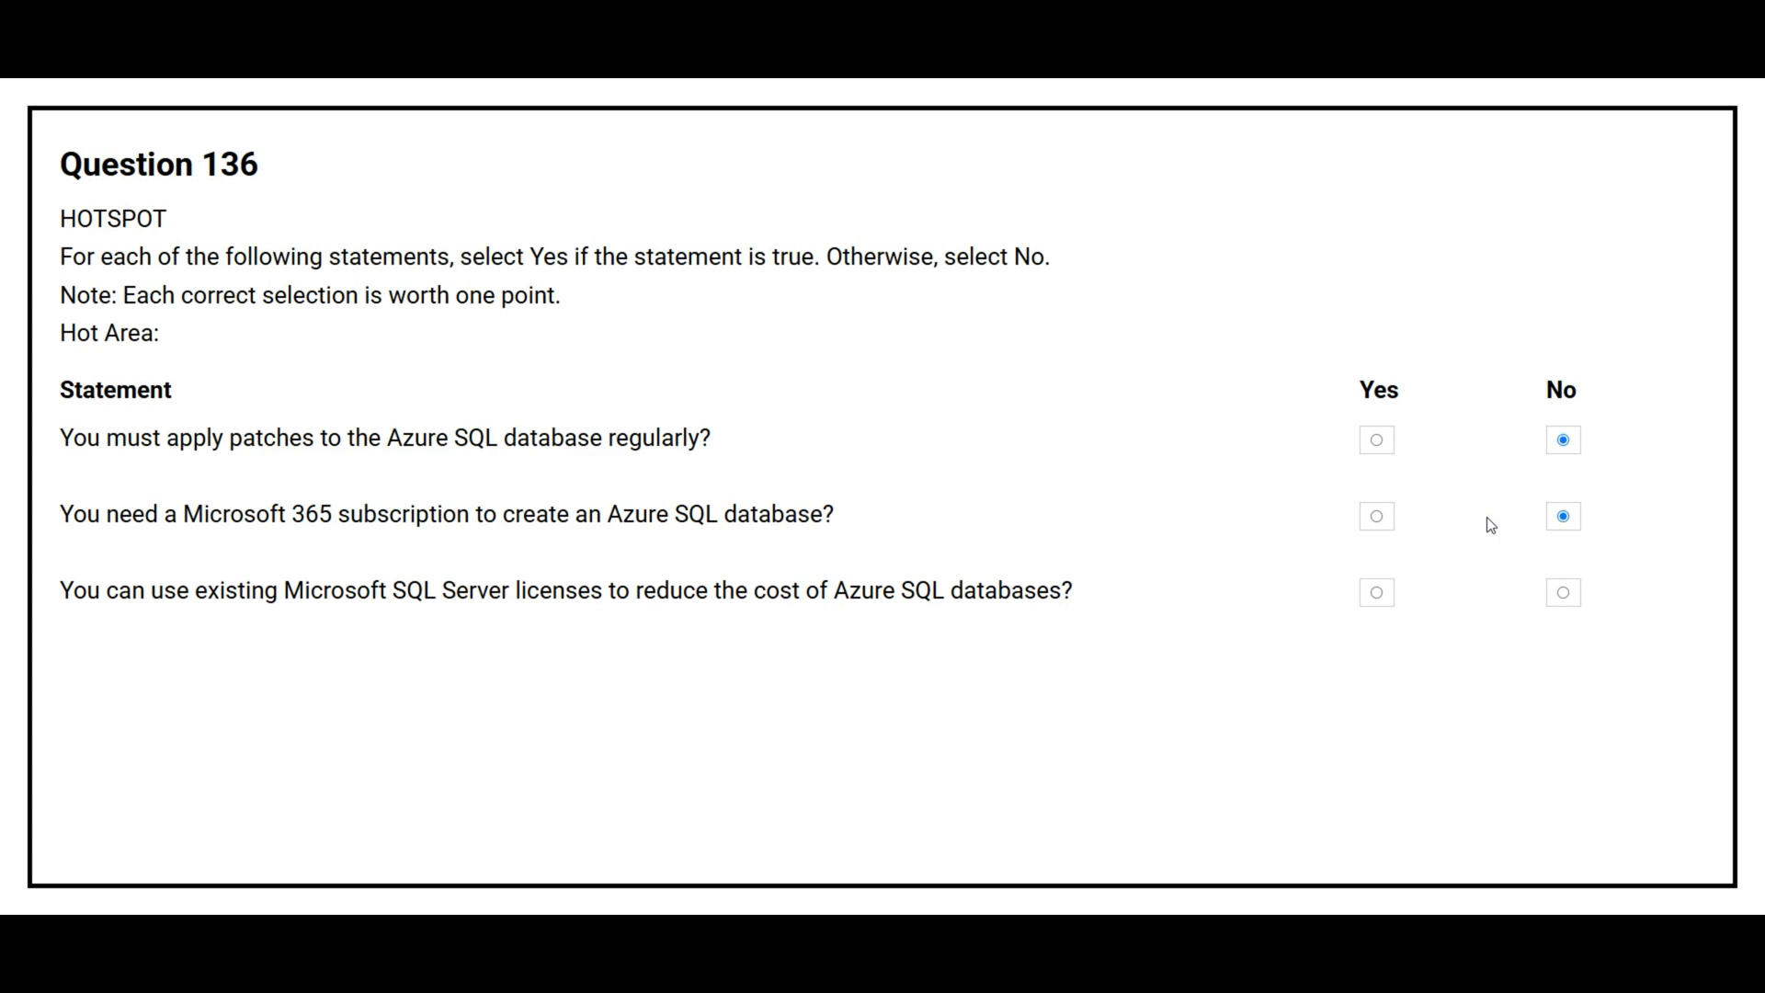
pyautogui.click(1375, 592)
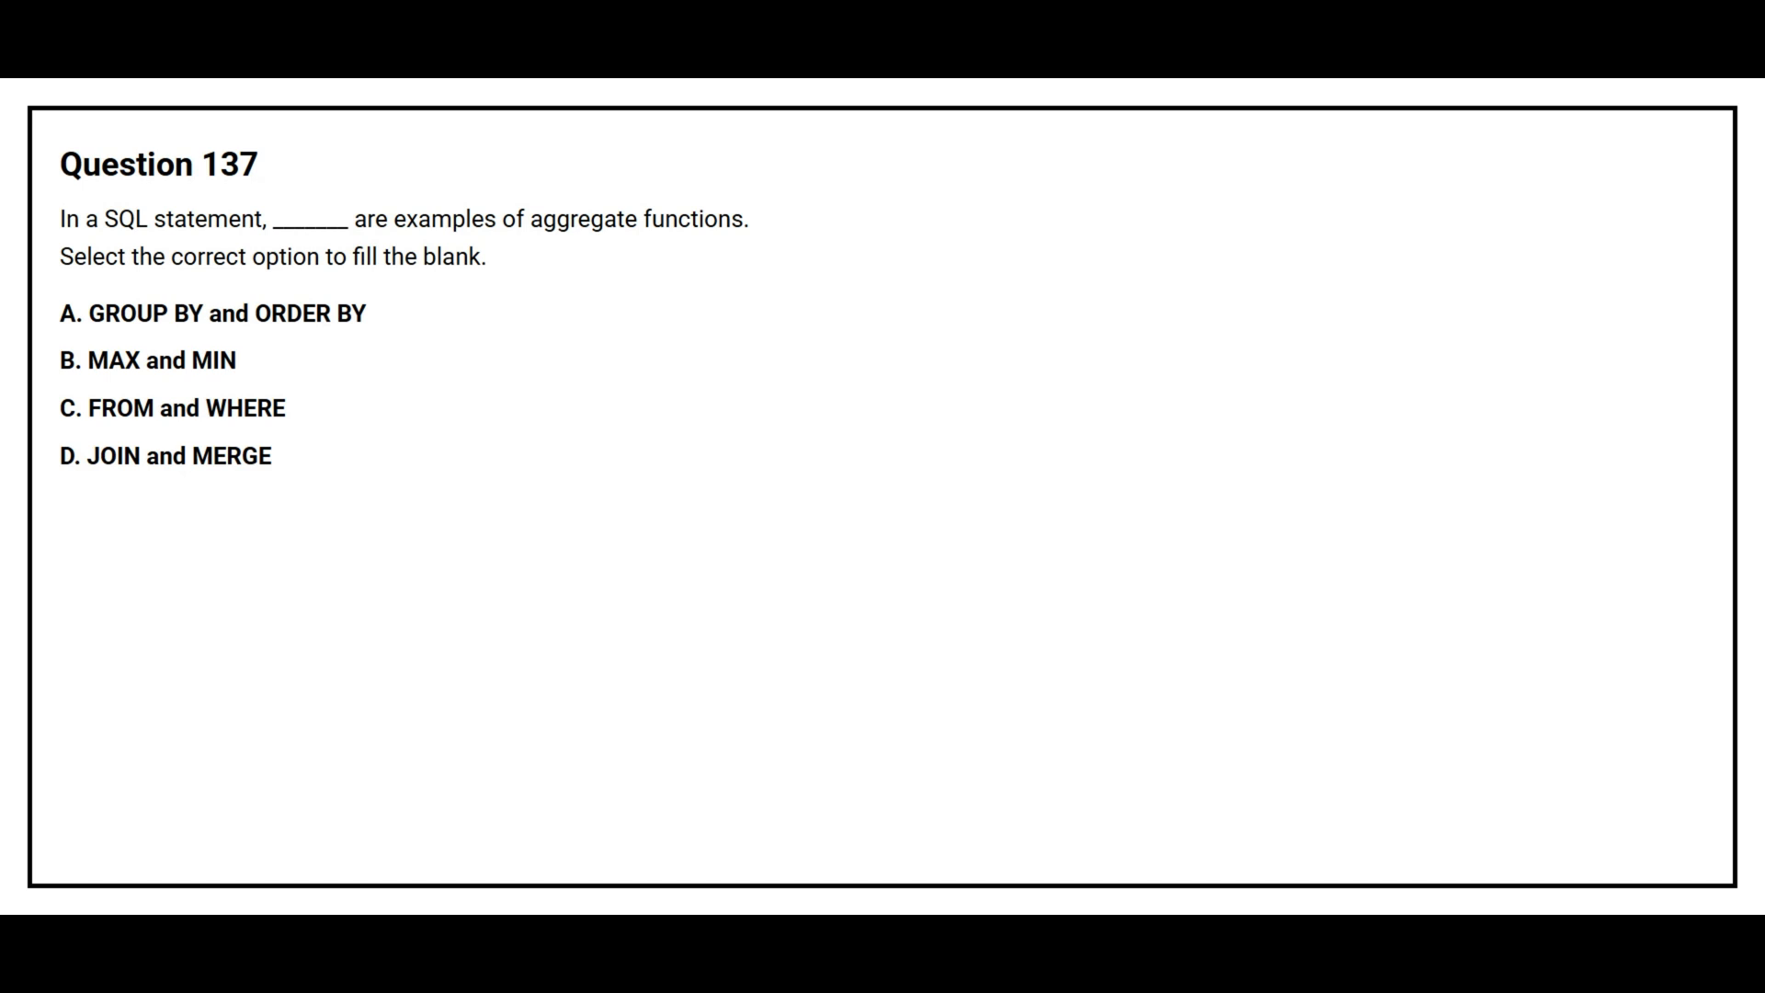
# Mark the correct aggregate-functions option for Question 137.
pyautogui.click(143, 360)
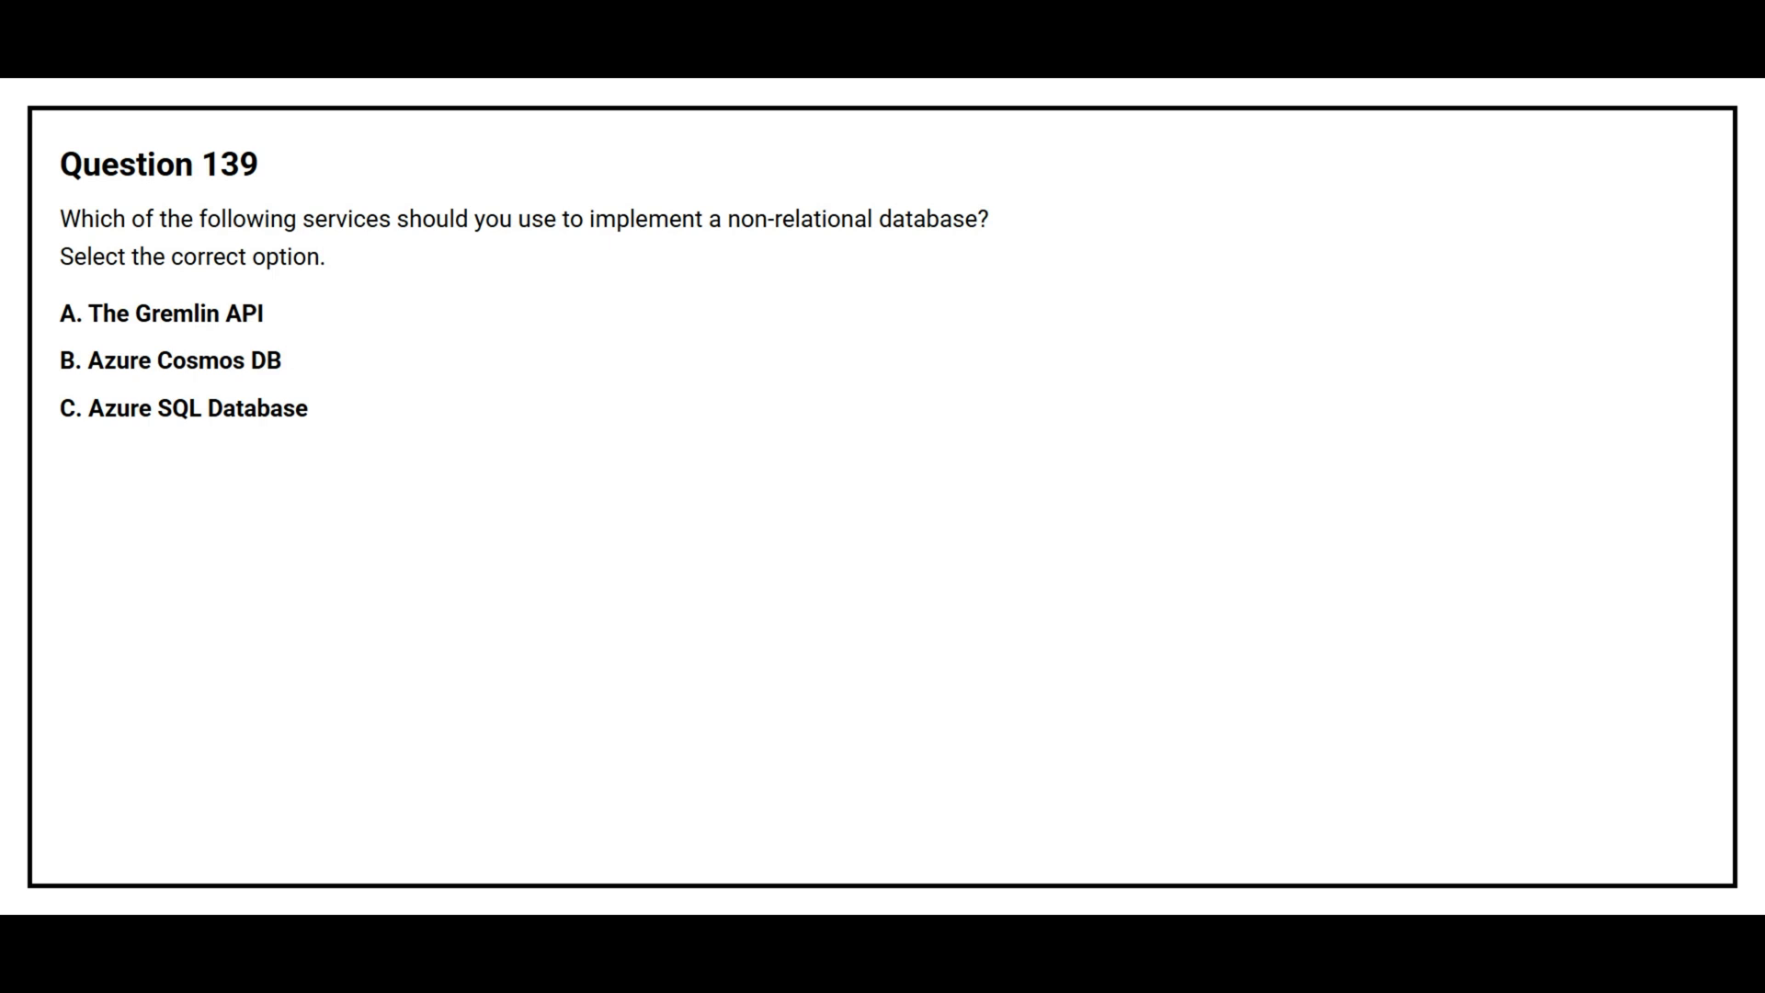
# Mark the correct non-relational database service for Question 139.
pyautogui.click(171, 360)
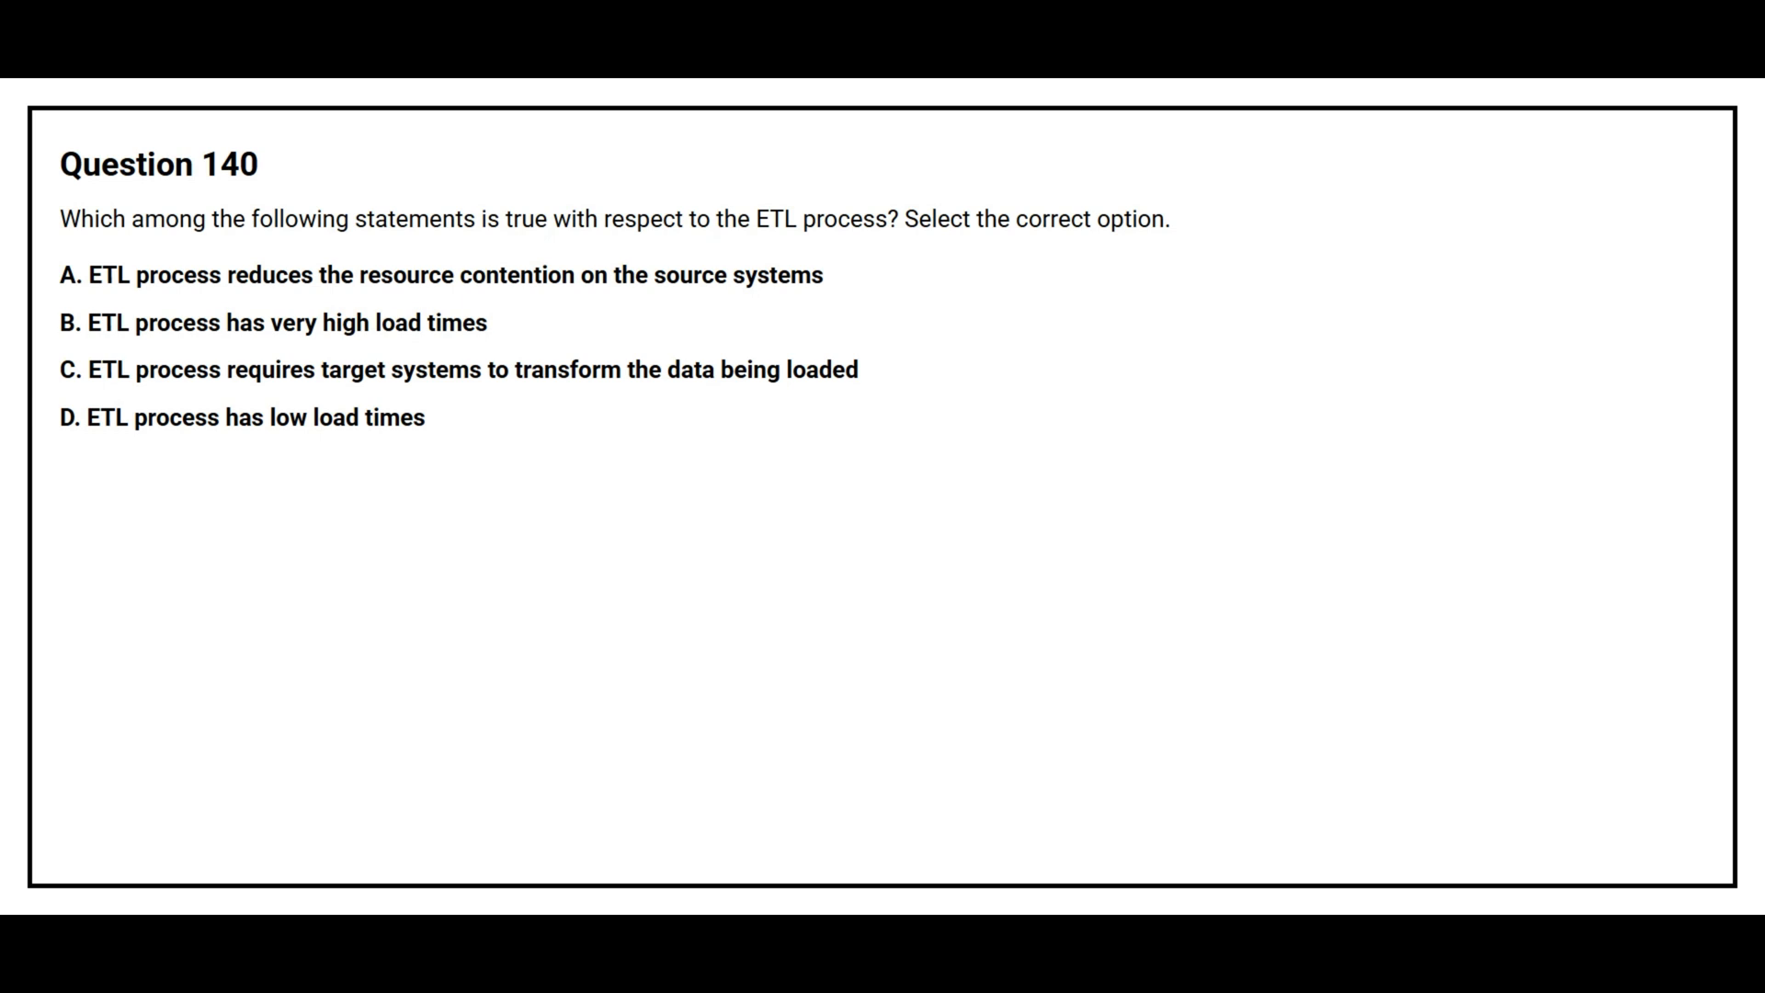
# Mark option B, 'ETL process has very high load times', as correct for Question 140.
pyautogui.click(270, 324)
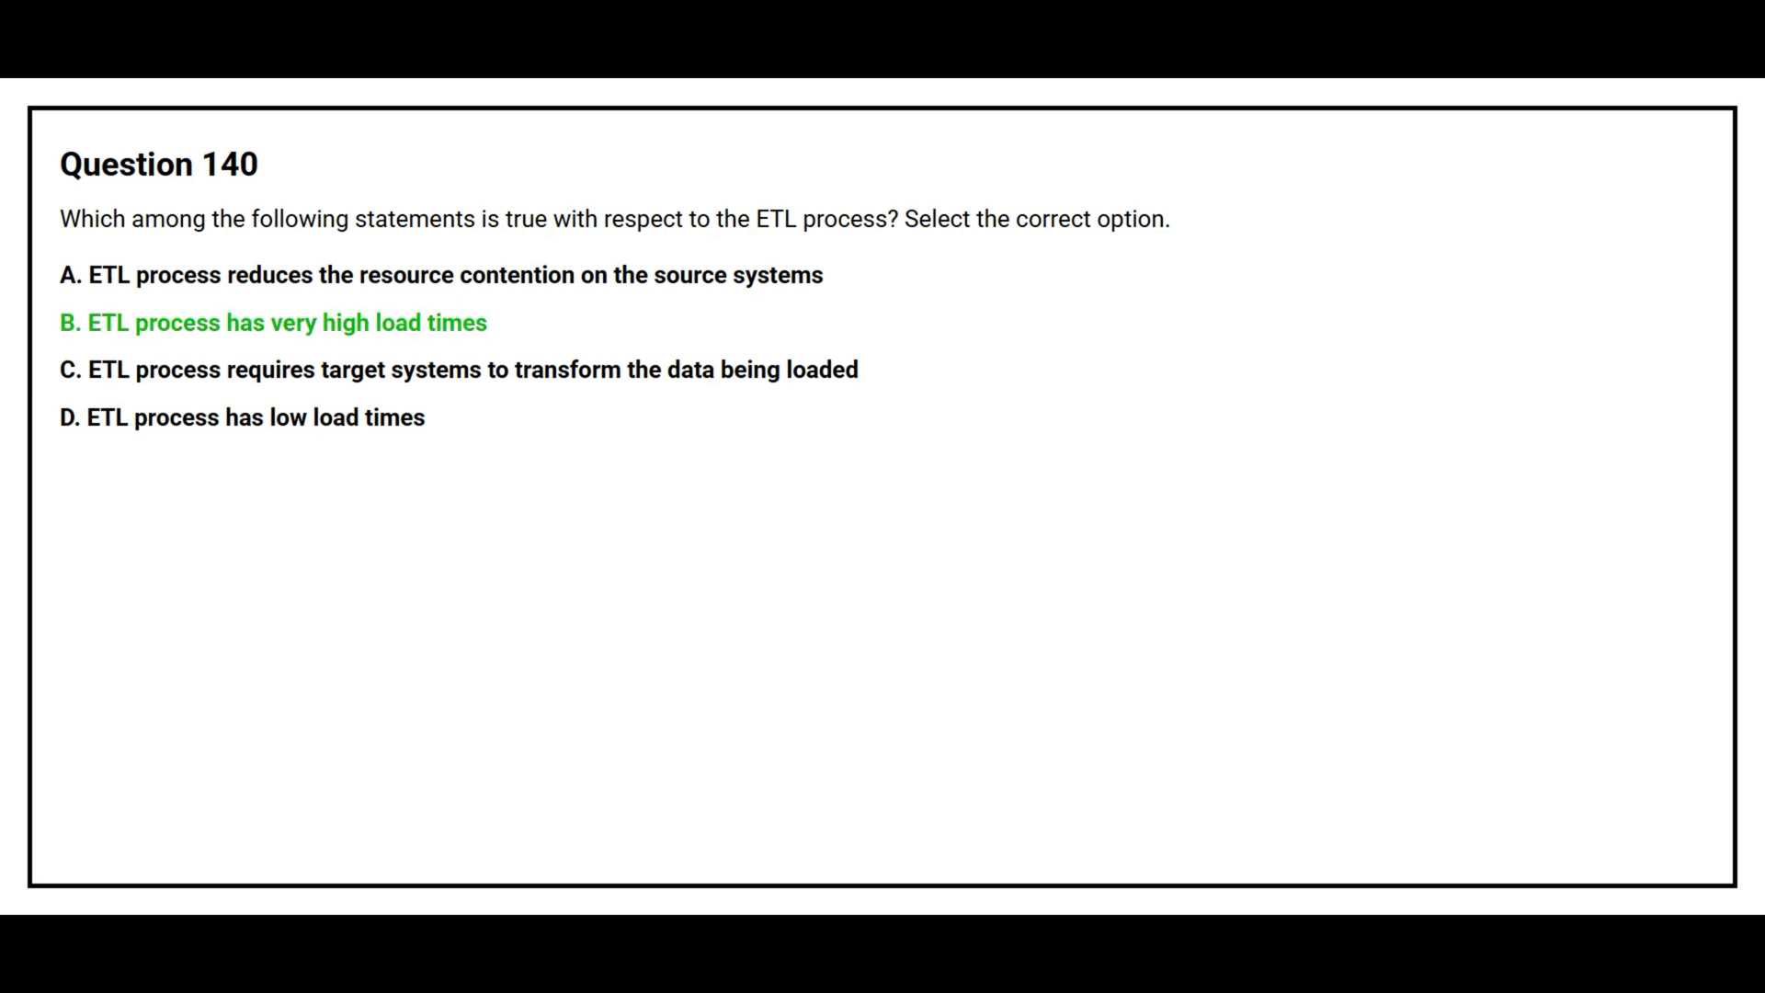